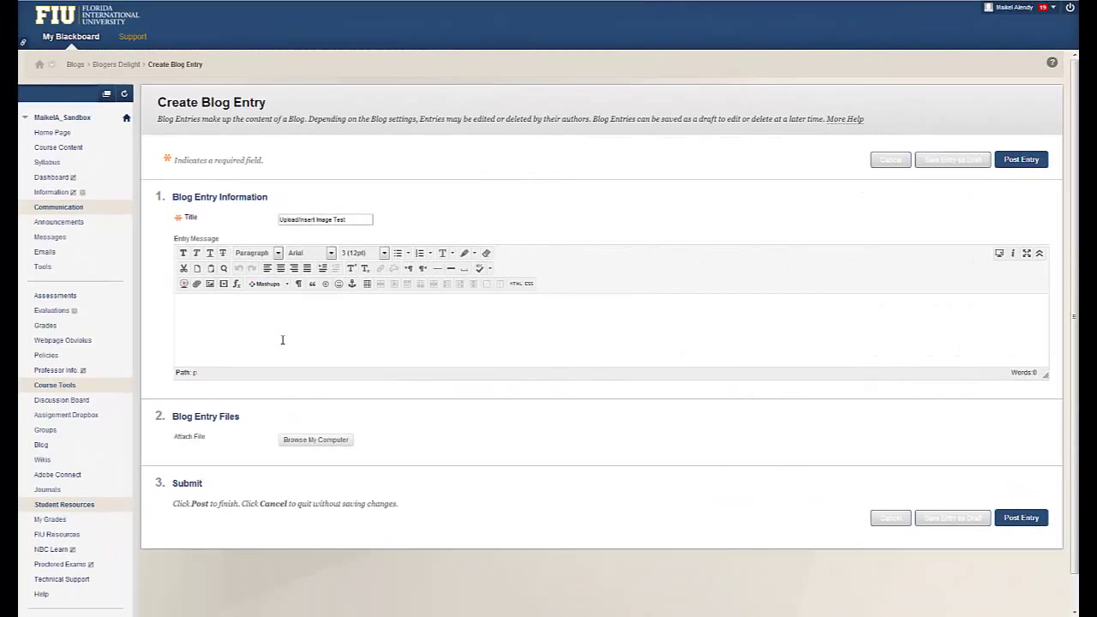
mouse_move(258, 301)
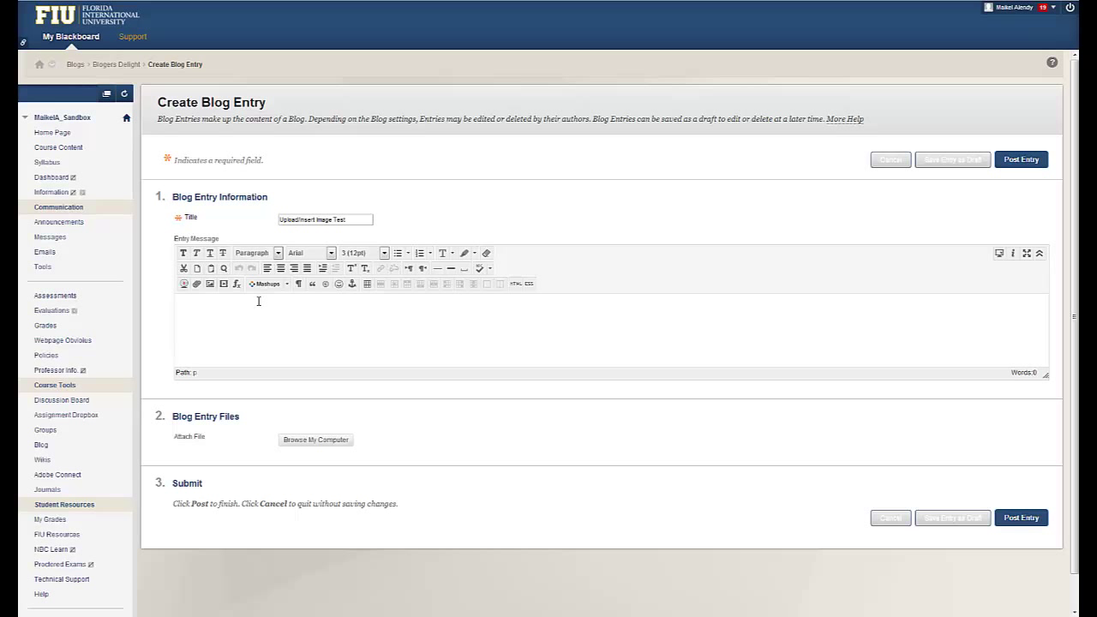
mouse_move(208, 297)
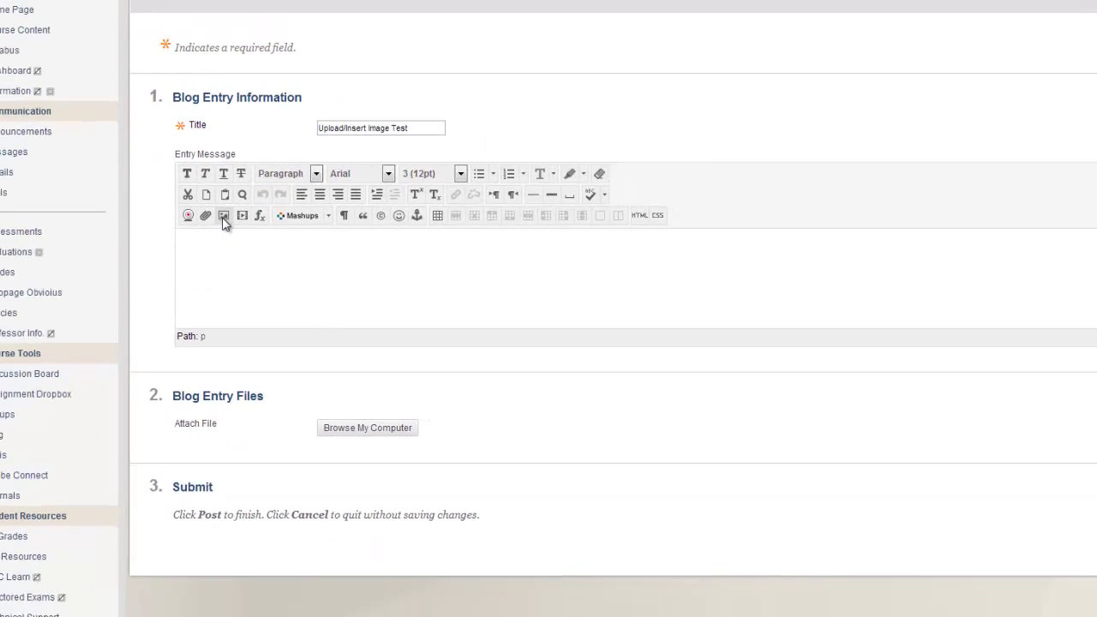
Step: Open the Insert/Edit Image window from the Entry Message editor toolbar
left_click(222, 215)
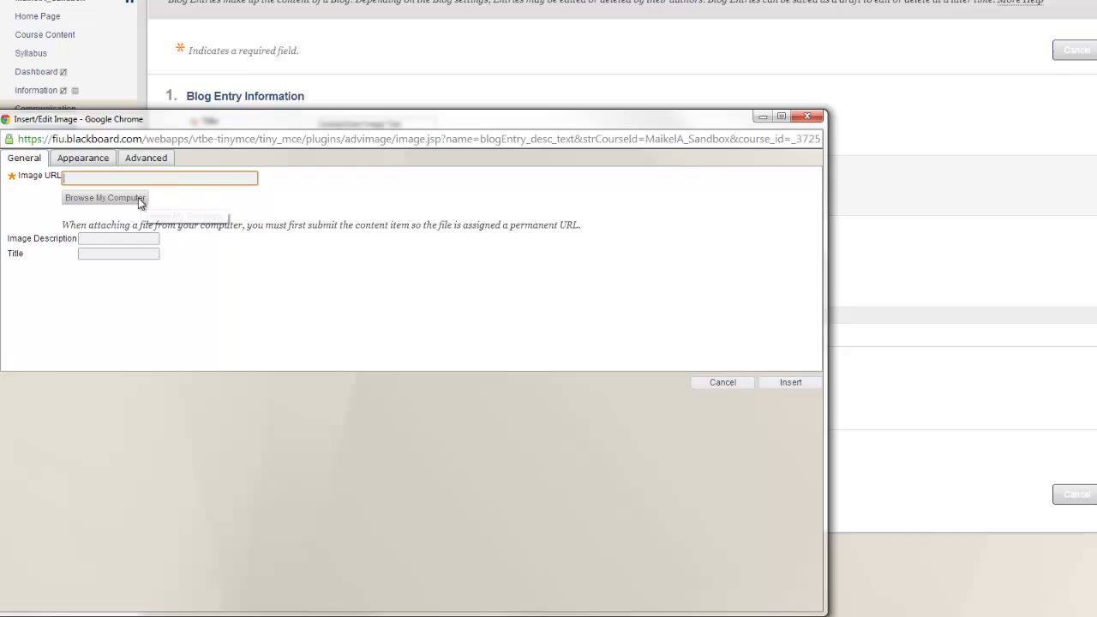
Step: Browse the computer and scroll the Pictures library to find the dog photo
left_click(105, 198)
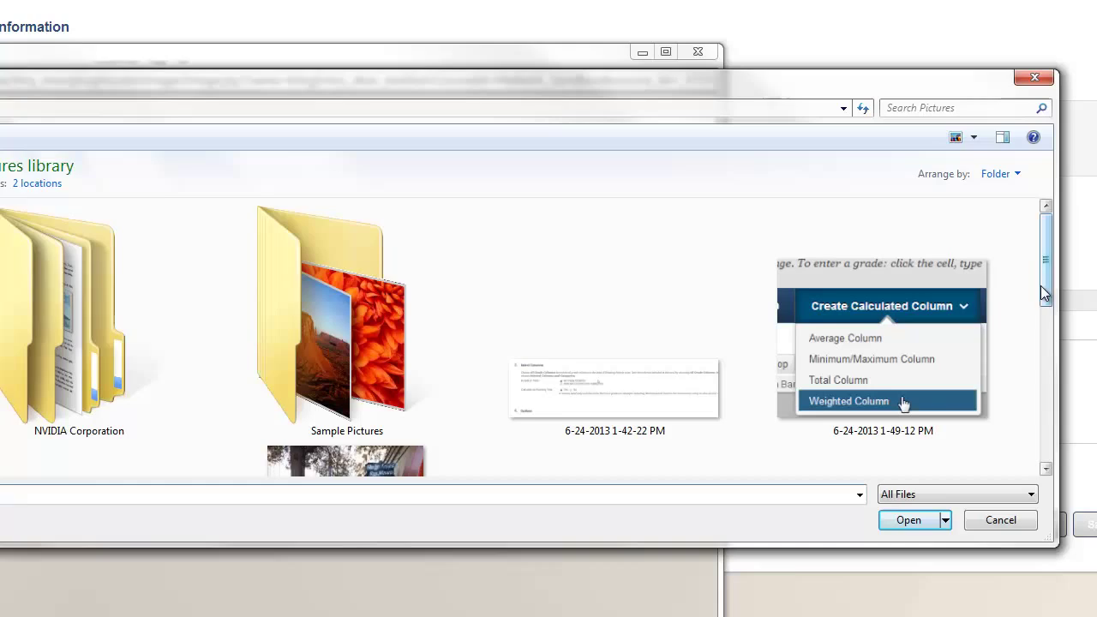
scroll("down", 3)
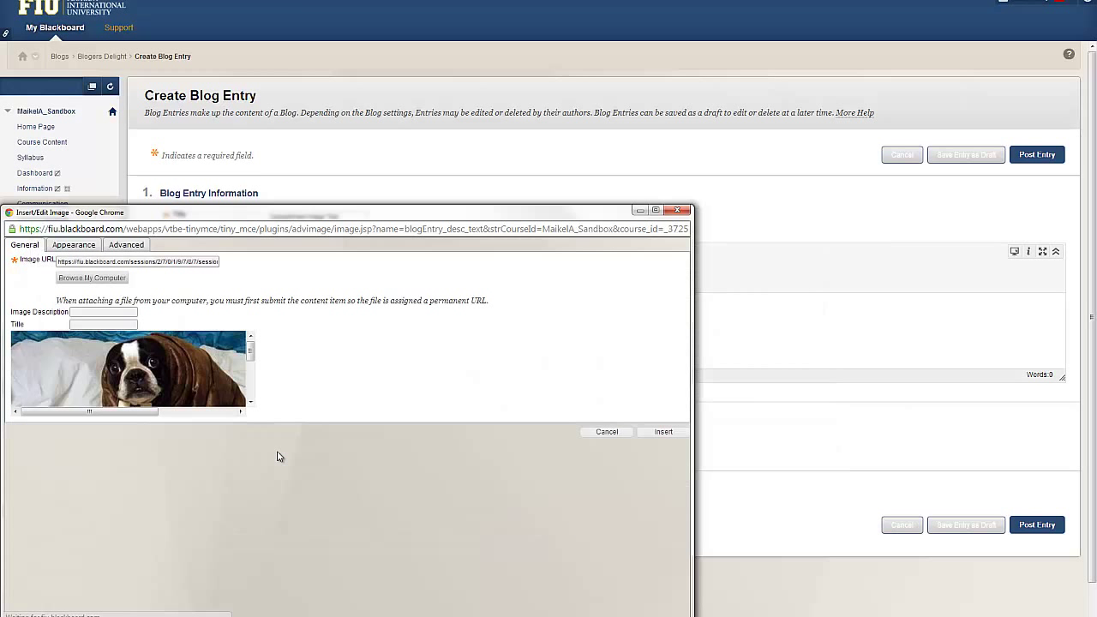
Step: Describe the image as 'My pet' and insert the dog photo into the message
type("My pet spot")
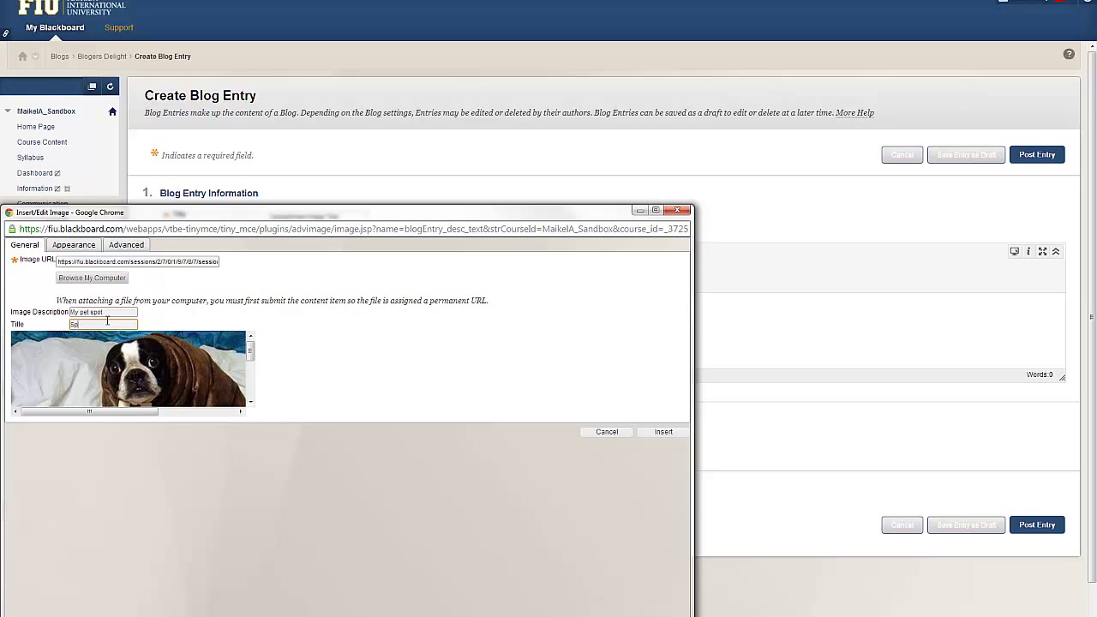
left_click(662, 432)
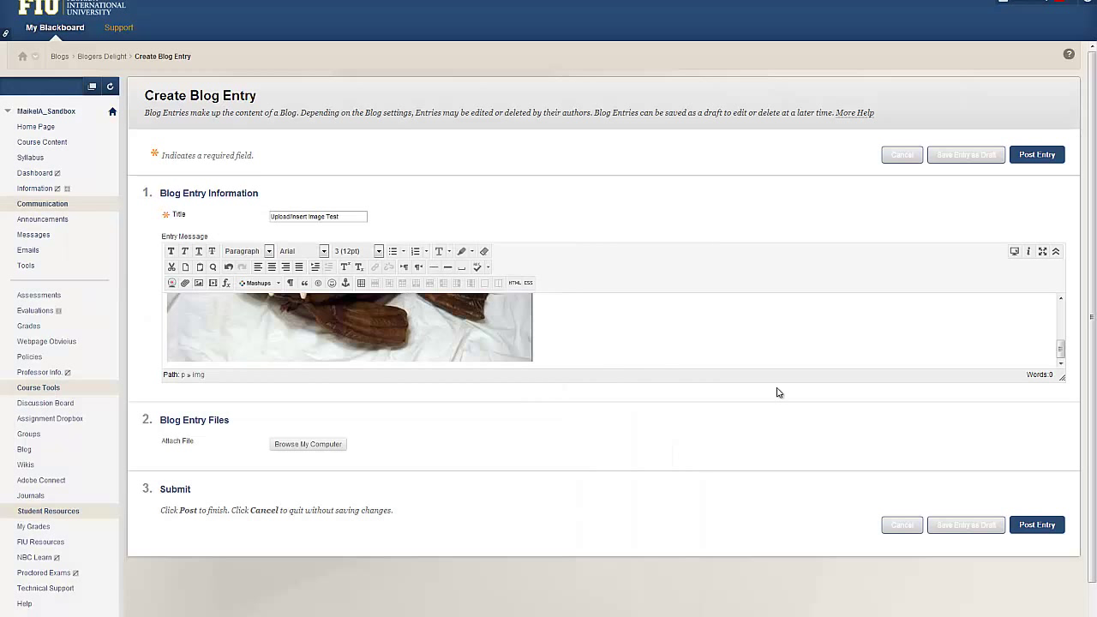